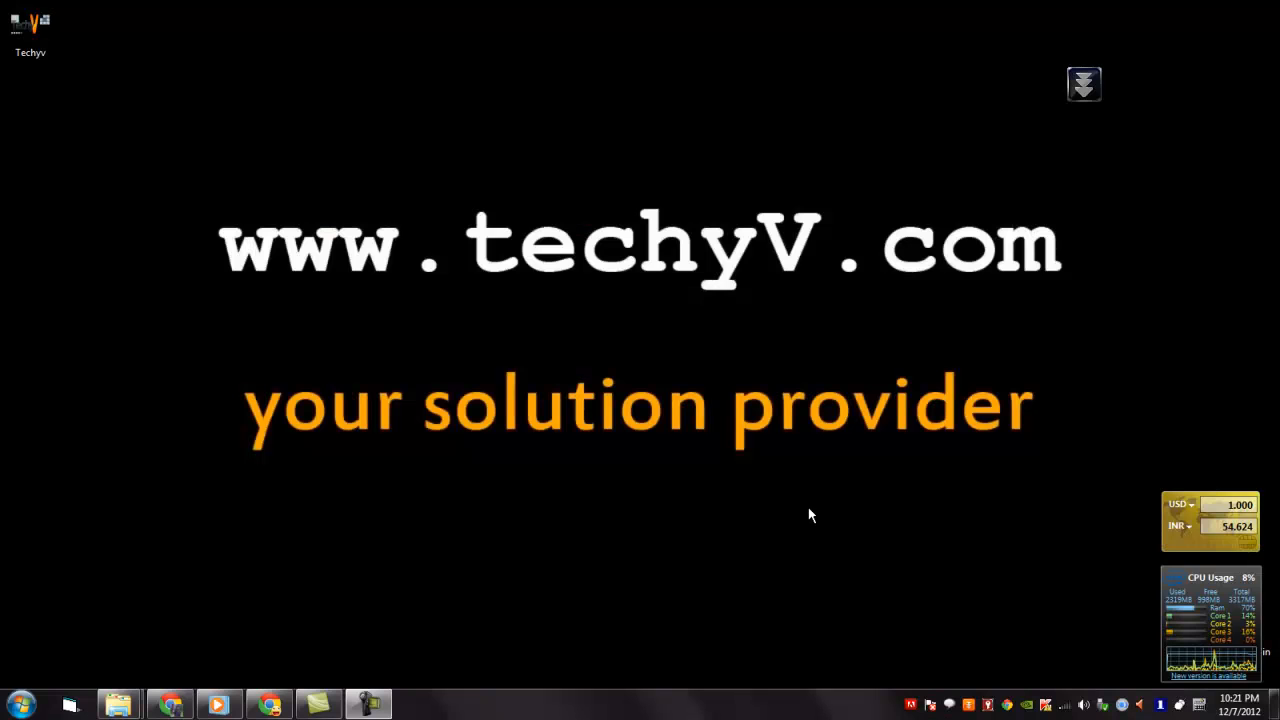
pyautogui.moveTo(378, 652)
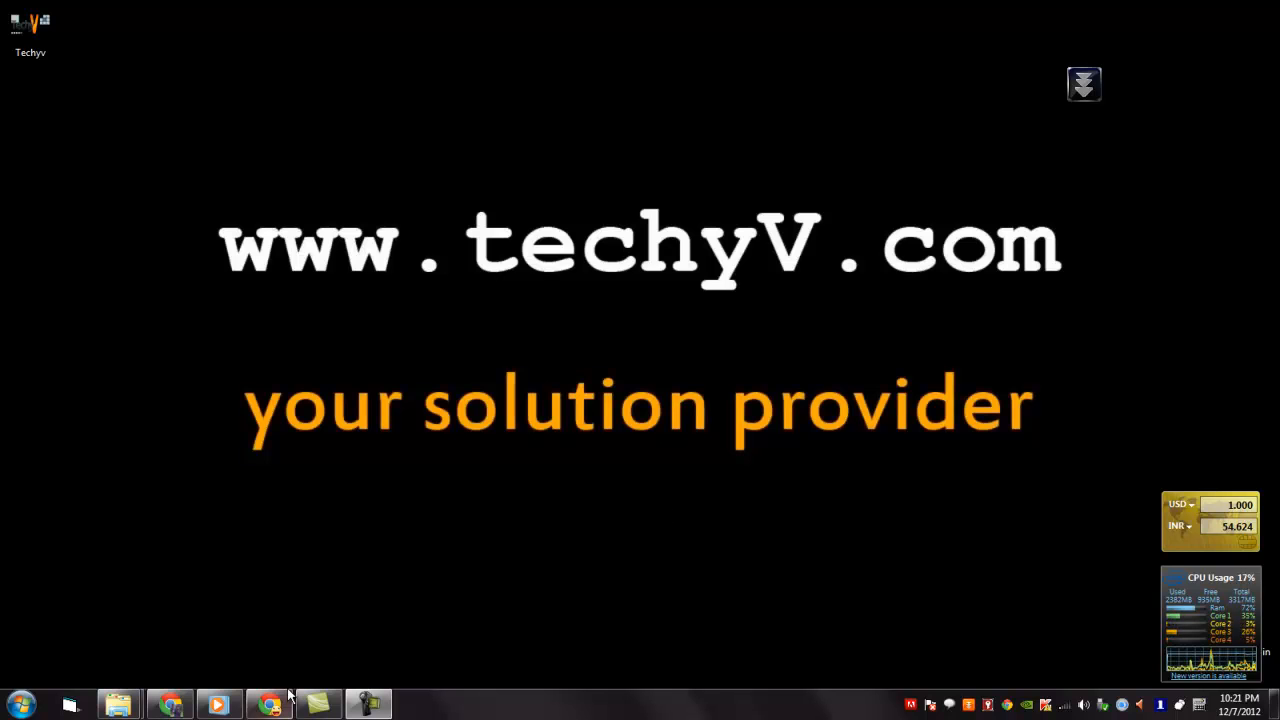
# Show the piriform.com/recuva product page in Chrome and read through its description.
pyautogui.click(268, 704)
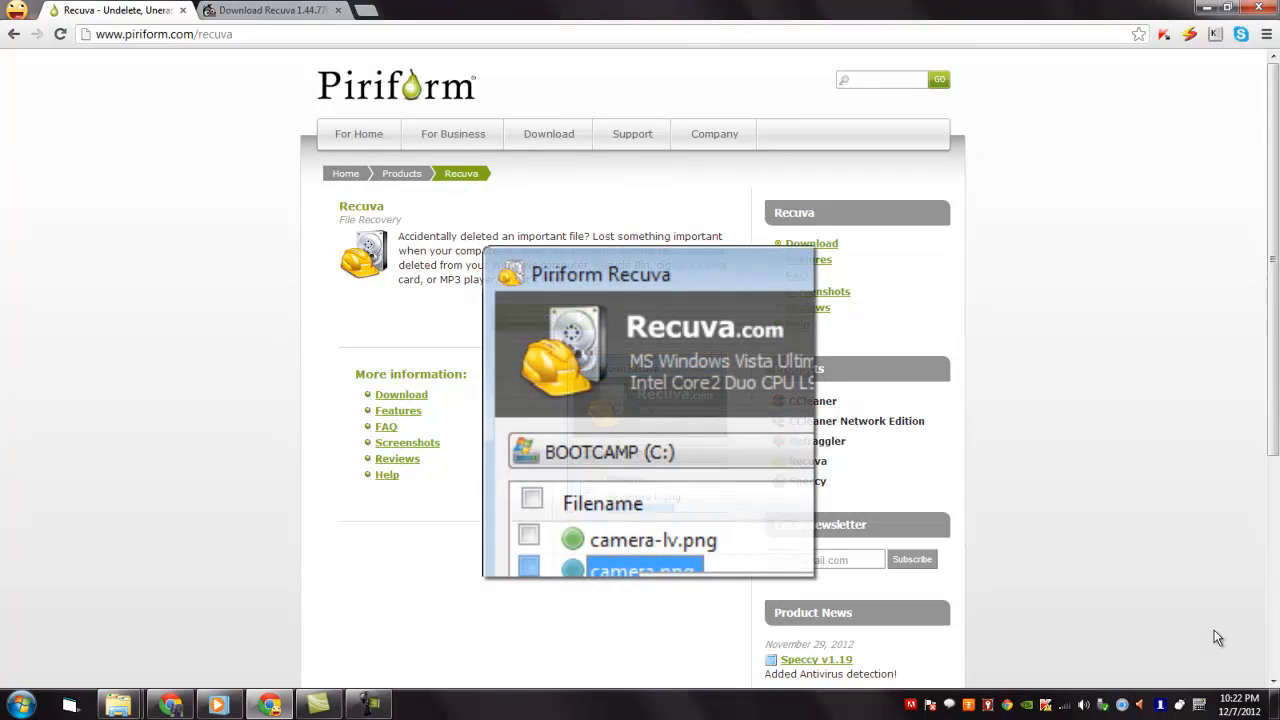
pyautogui.scroll(-3)
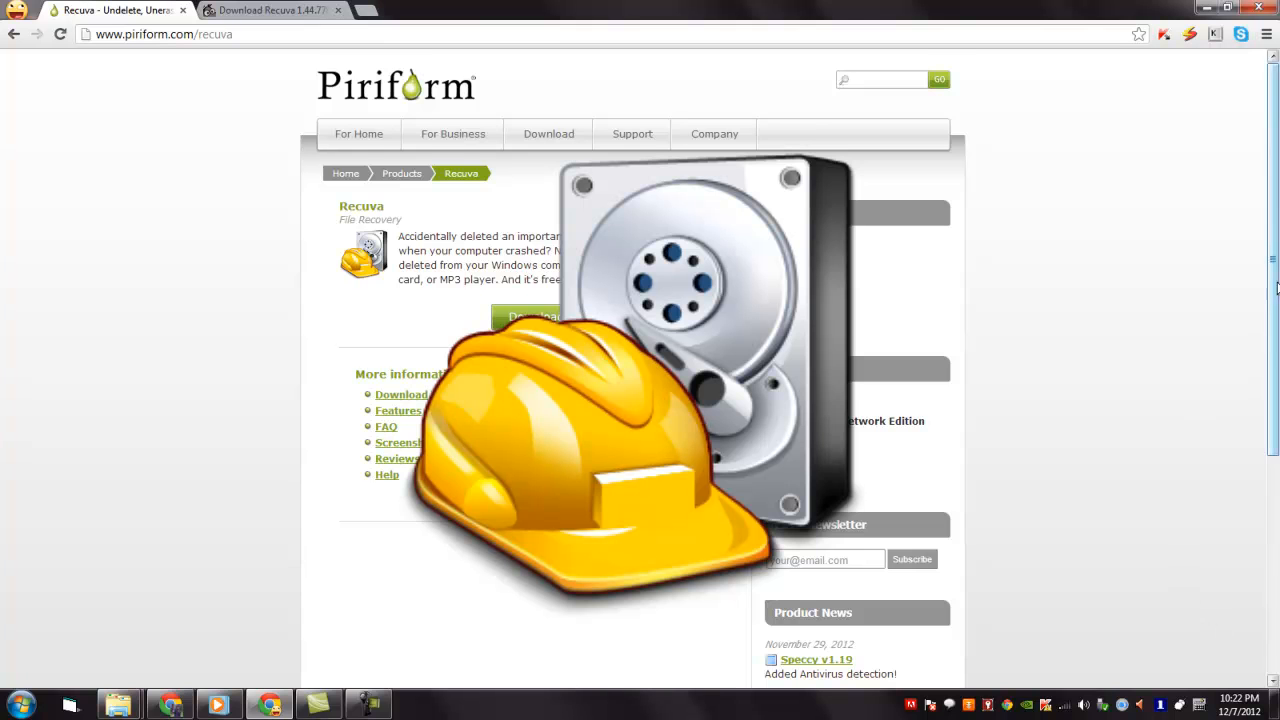
pyautogui.scroll(-3)
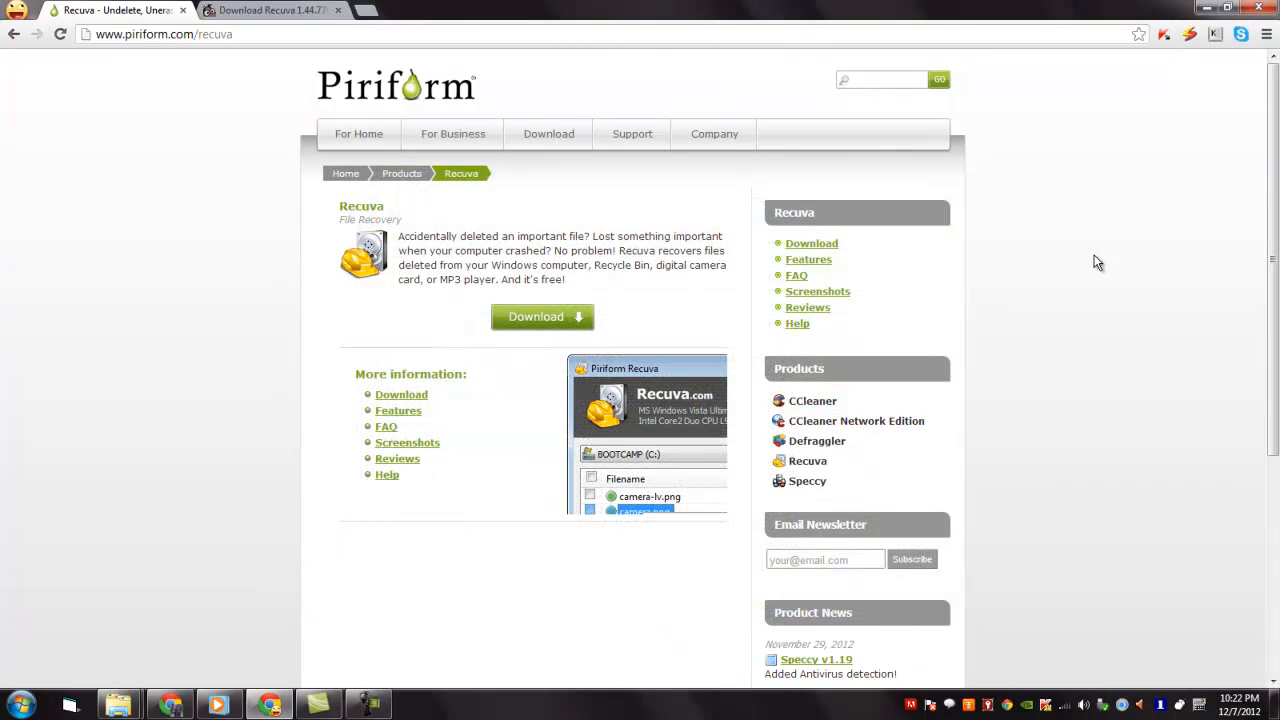
pyautogui.moveTo(1220, 636)
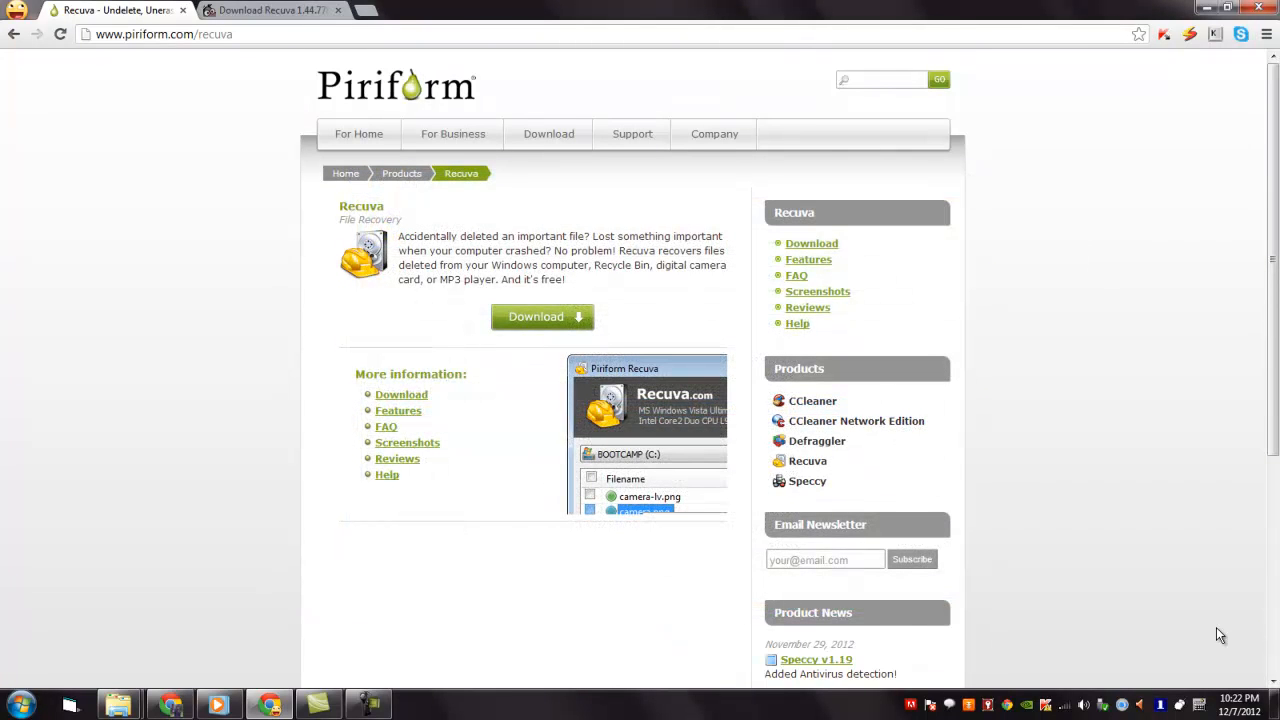
pyautogui.moveTo(1184, 590)
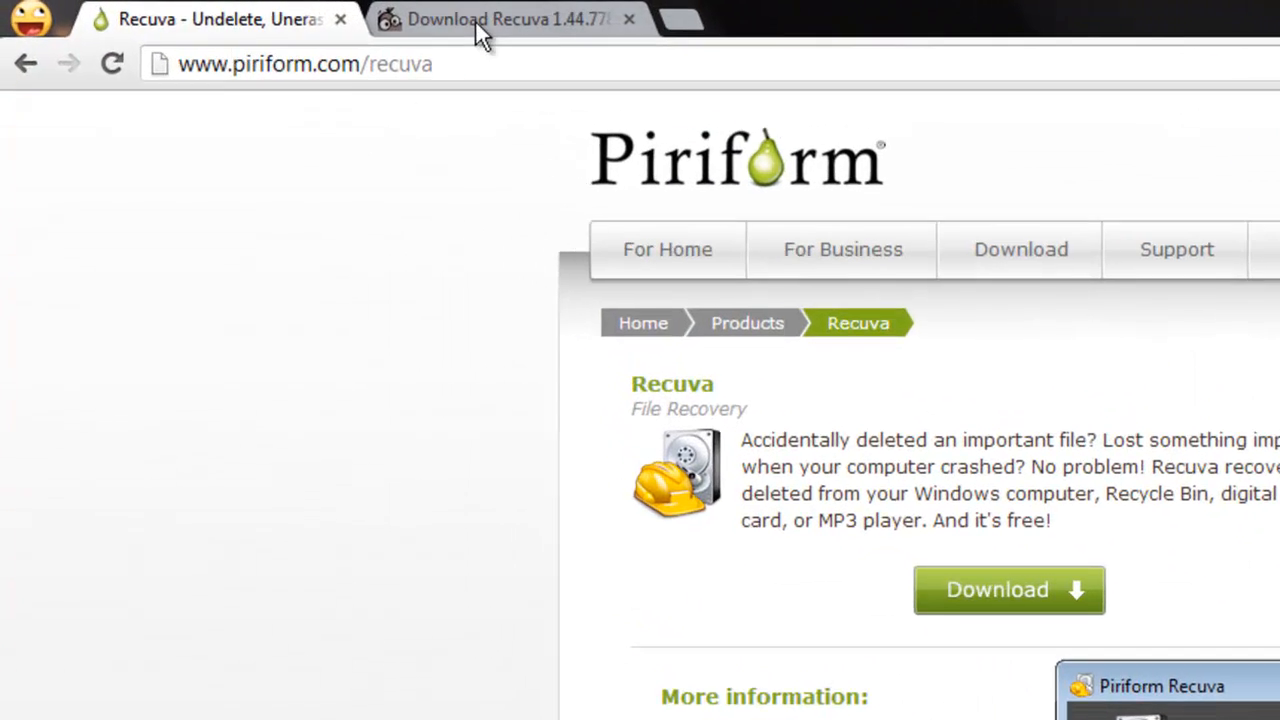
# Download Recuva 1.44.778 via 'Download Latest Version' on the FileHippo page.
pyautogui.click(500, 20)
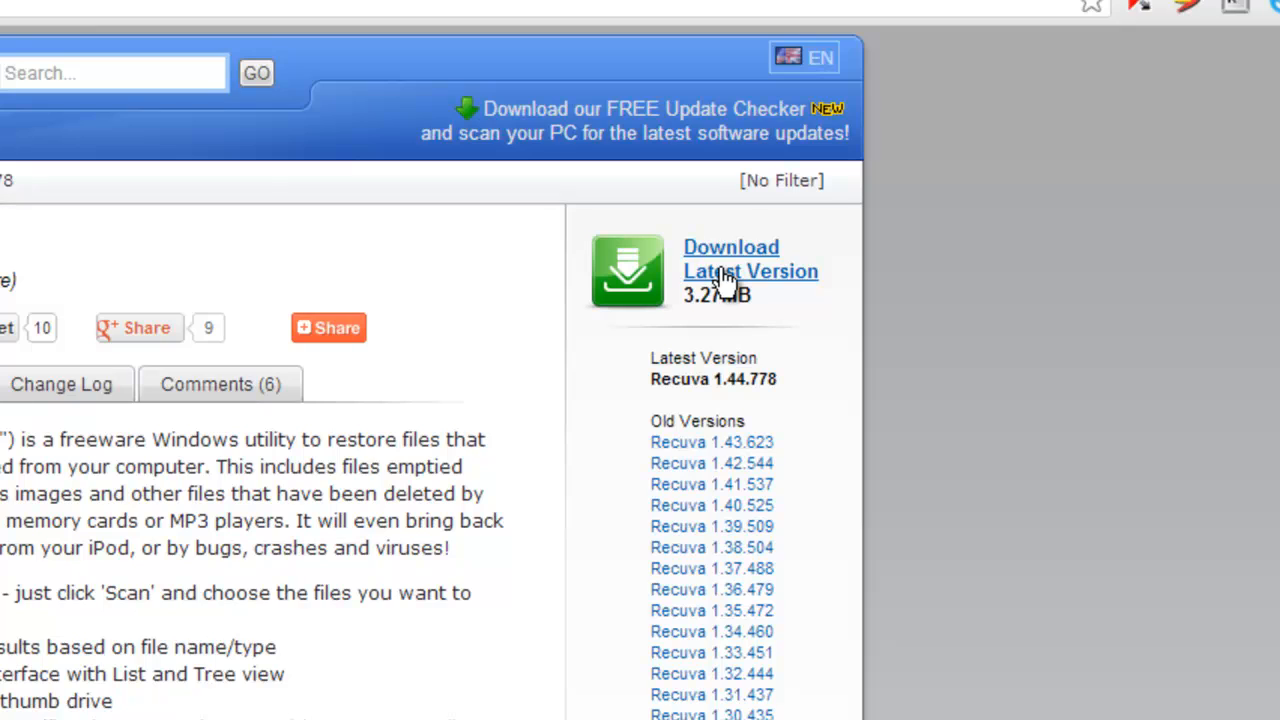
pyautogui.click(752, 258)
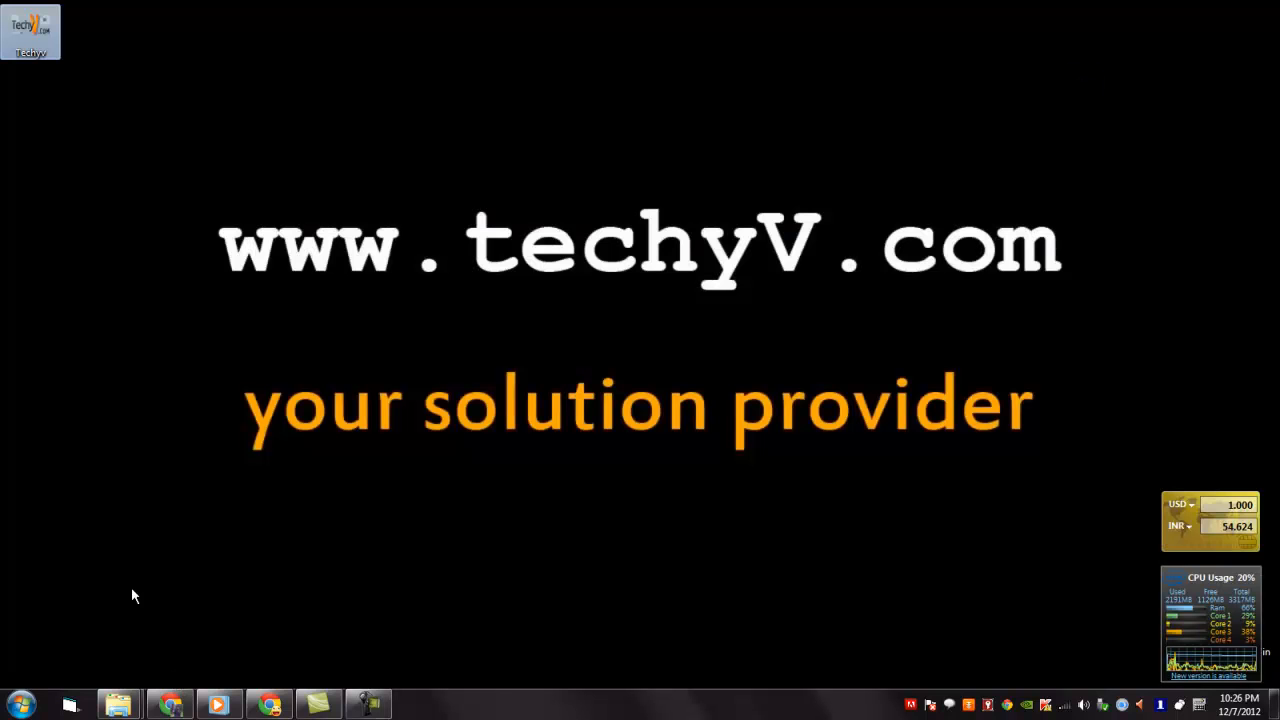
pyautogui.moveTo(30, 30)
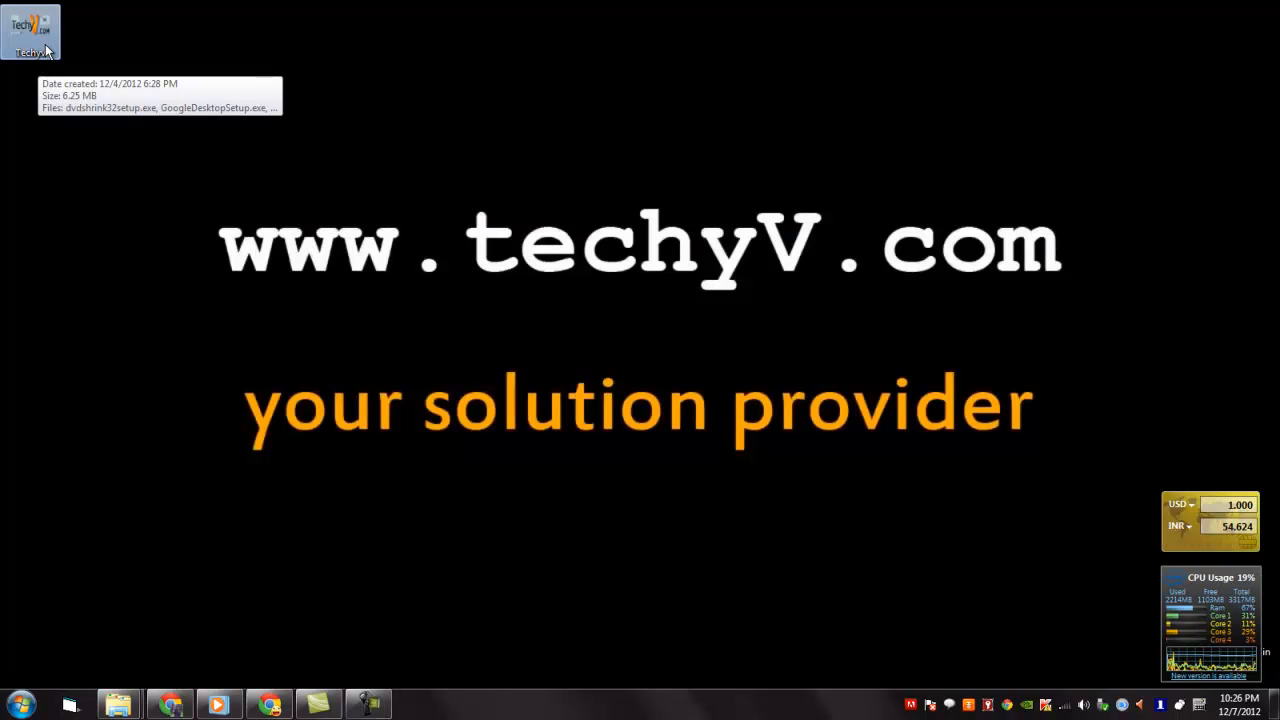
# Run the rcsetup144.exe installer from the Techyv desktop folder.
pyautogui.doubleClick(30, 30)
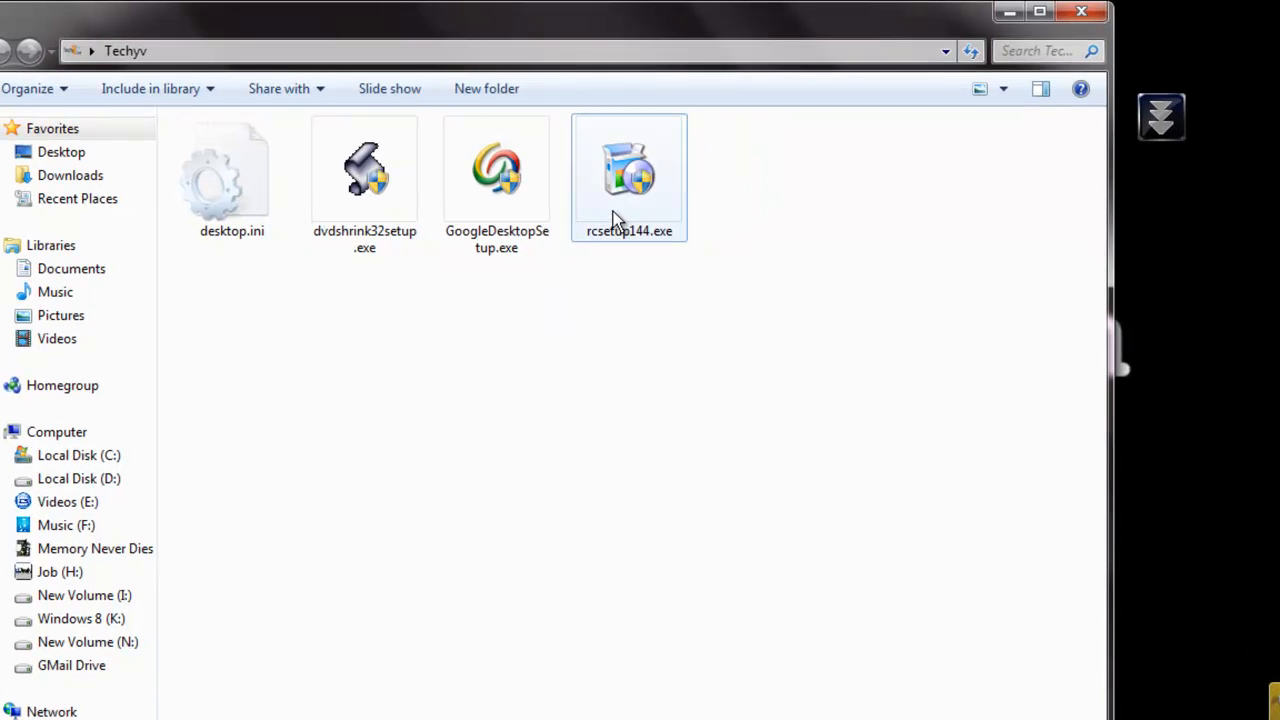
pyautogui.click(628, 176)
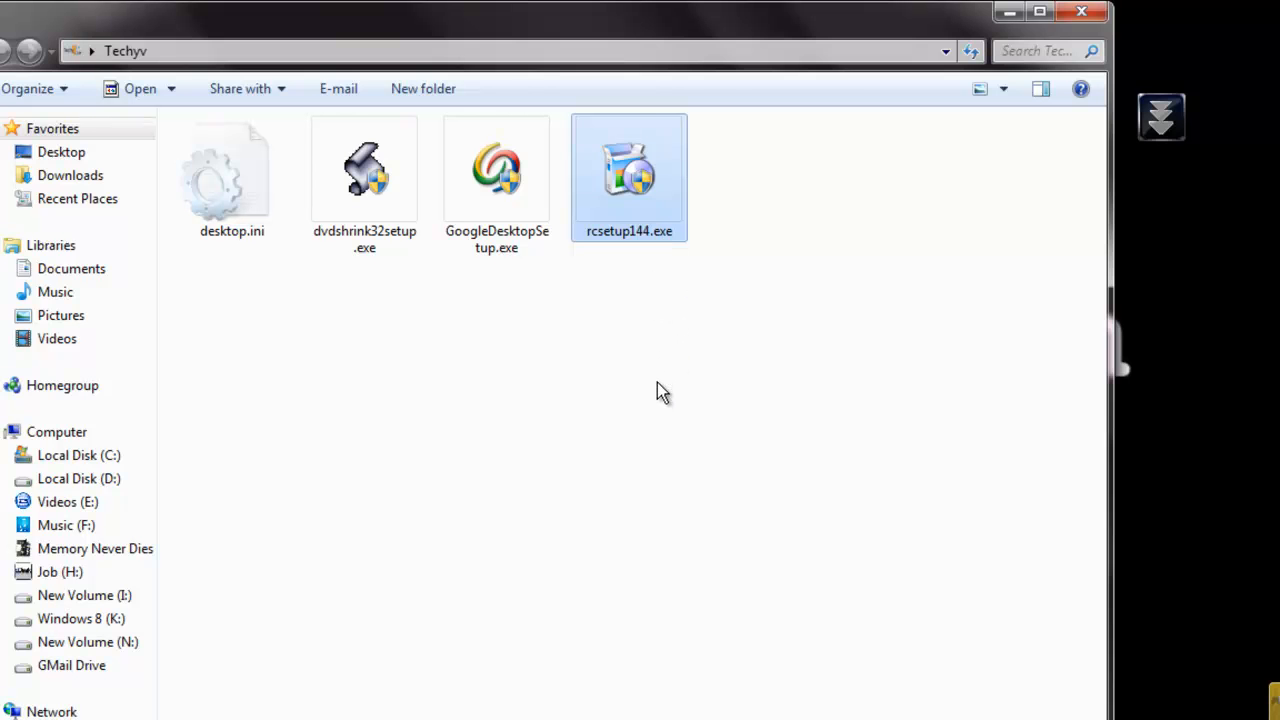
pyautogui.doubleClick(628, 176)
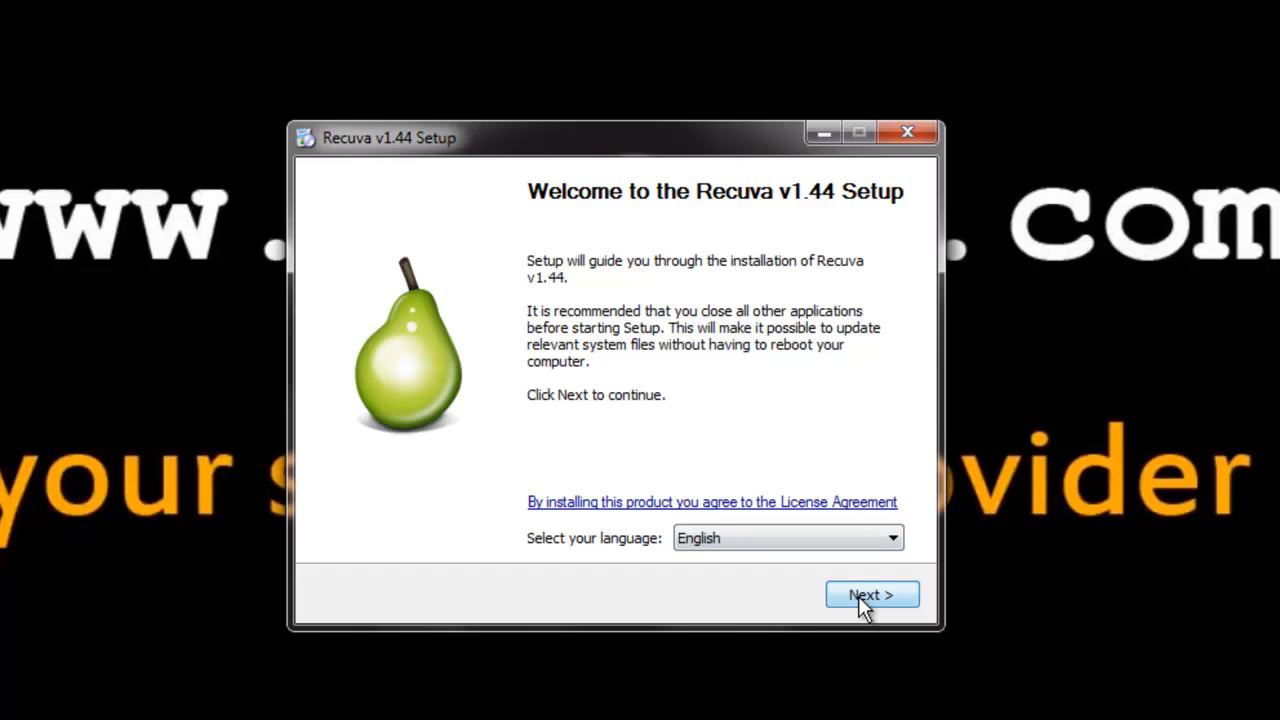
# Proceed past the welcome page and install Recuva v1.44 with all four options enabled.
pyautogui.click(872, 594)
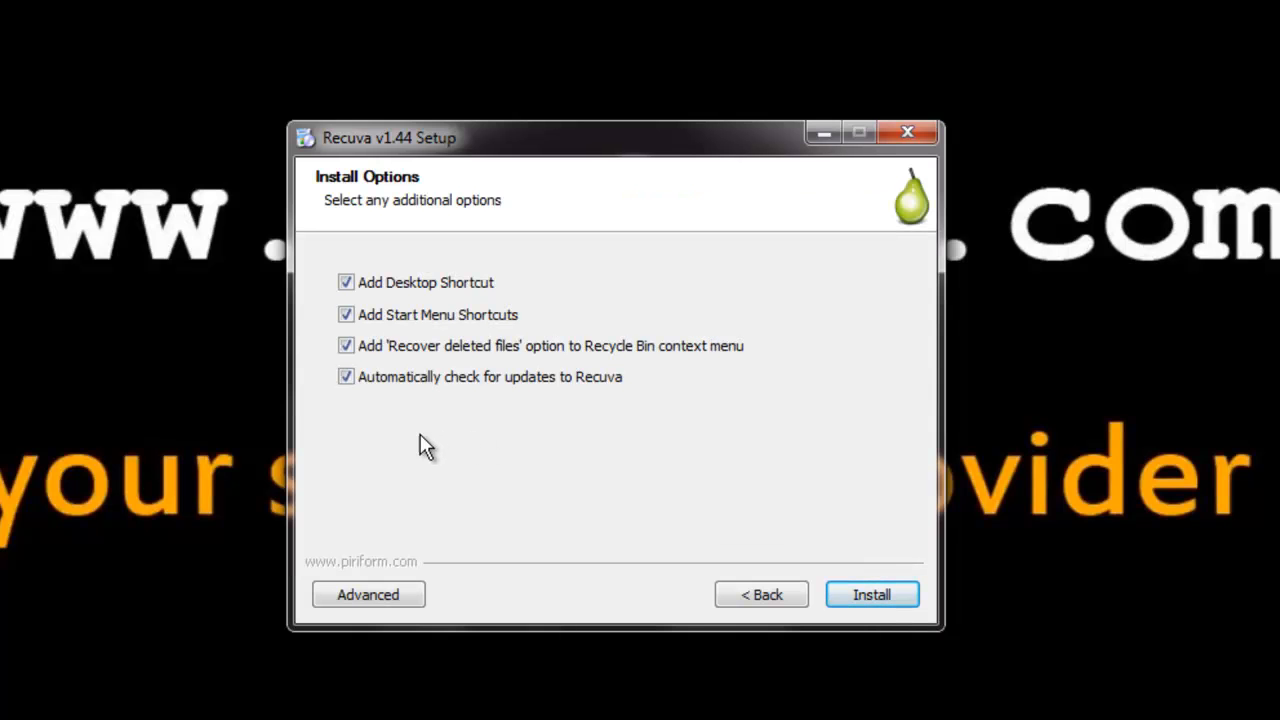
pyautogui.moveTo(390, 300)
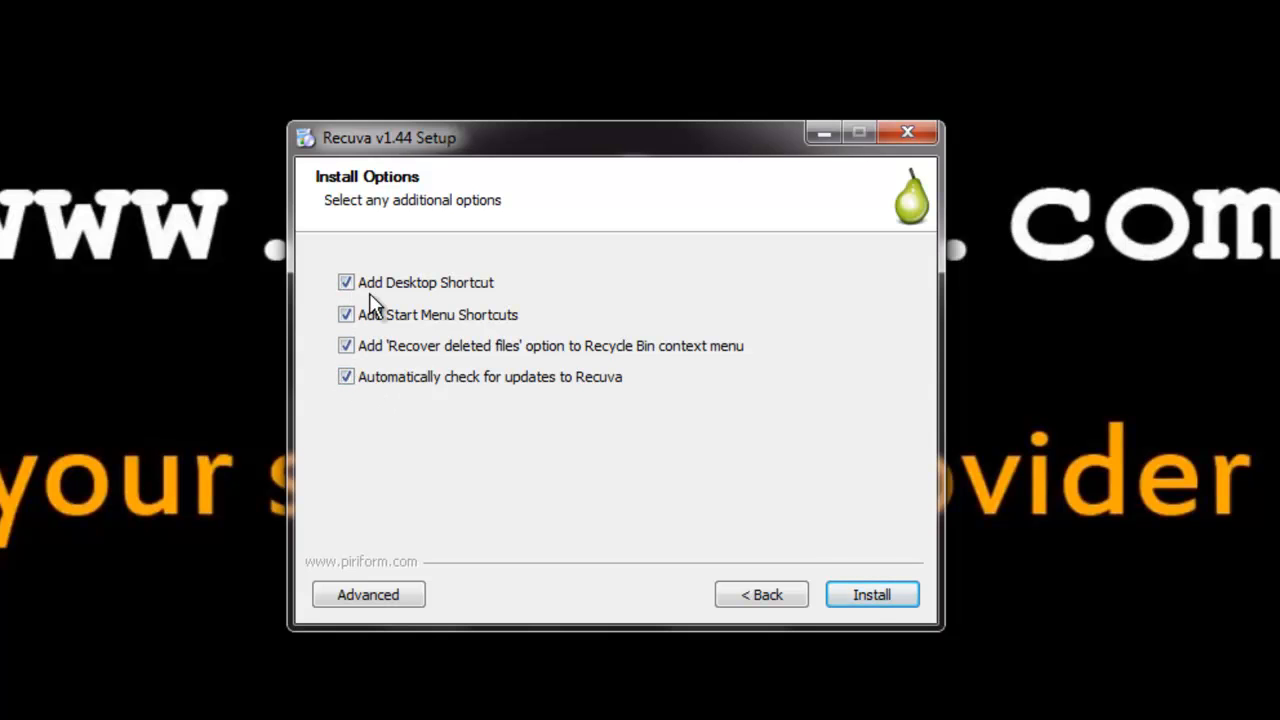
pyautogui.click(872, 594)
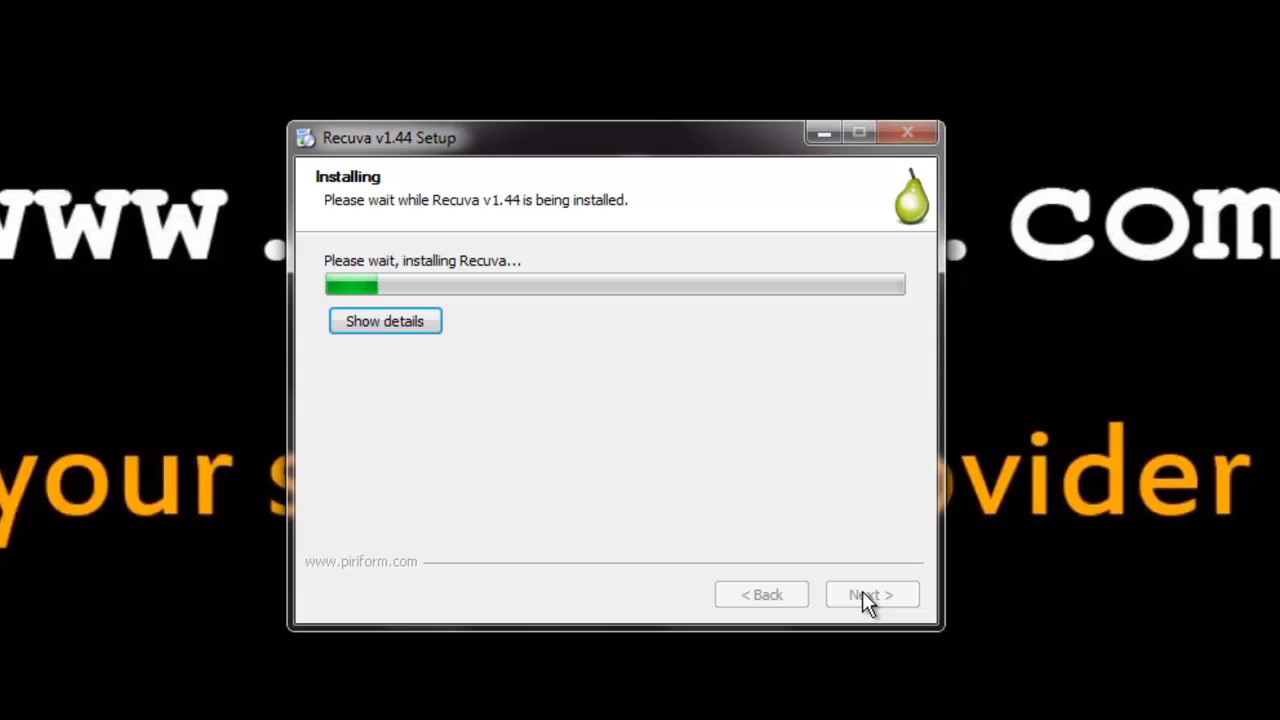
# Finish setup with 'View Release notes' unchecked and 'Run Recuva v1.44' kept on.
pyautogui.click(384, 320)
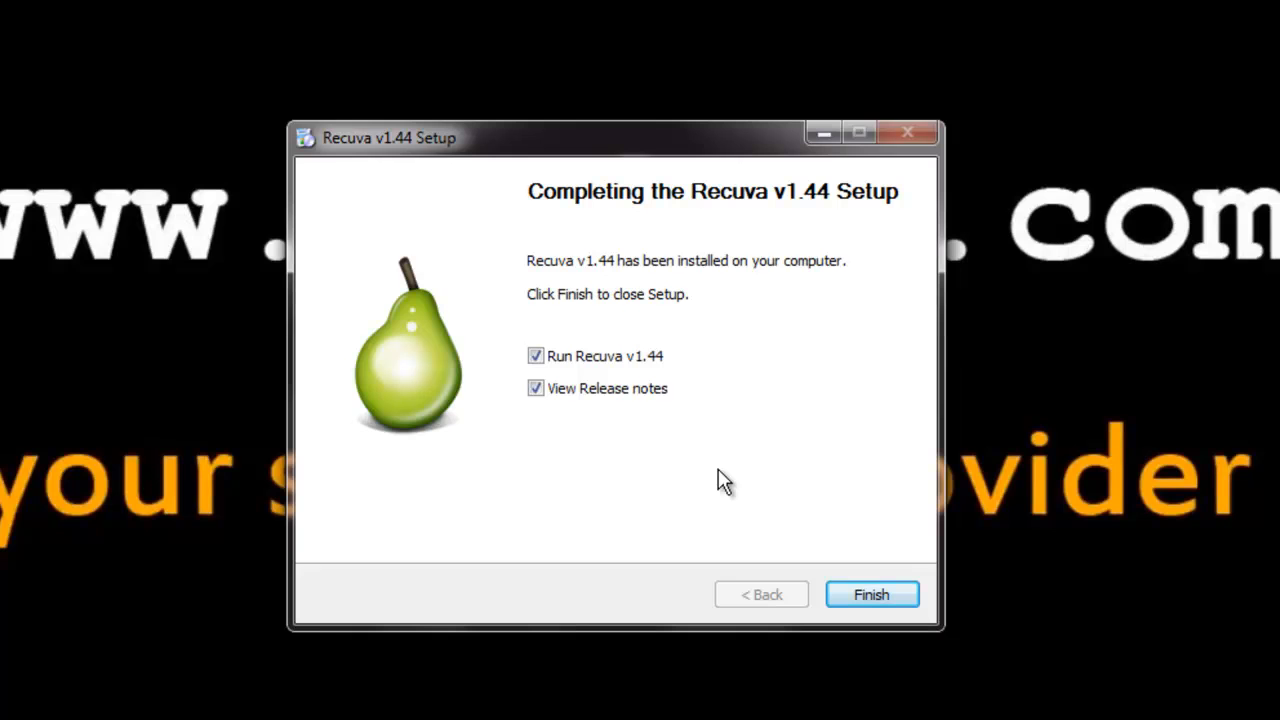
pyautogui.moveTo(588, 414)
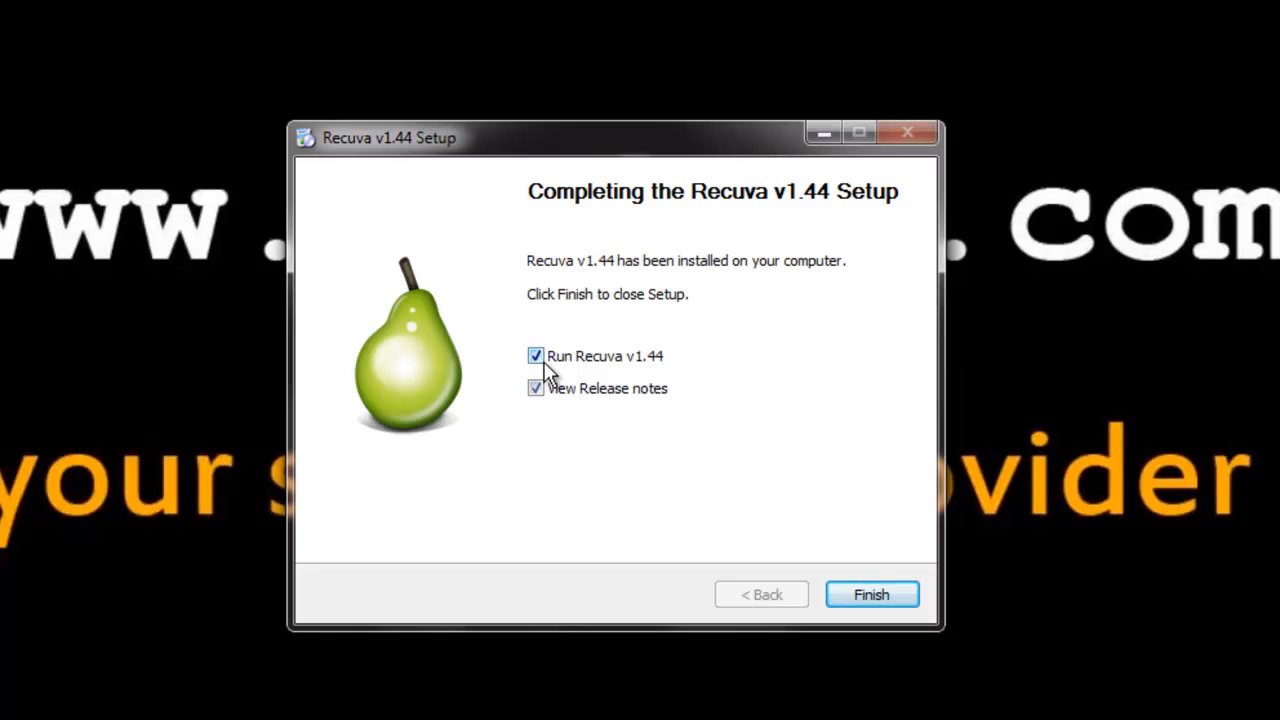
pyautogui.click(536, 388)
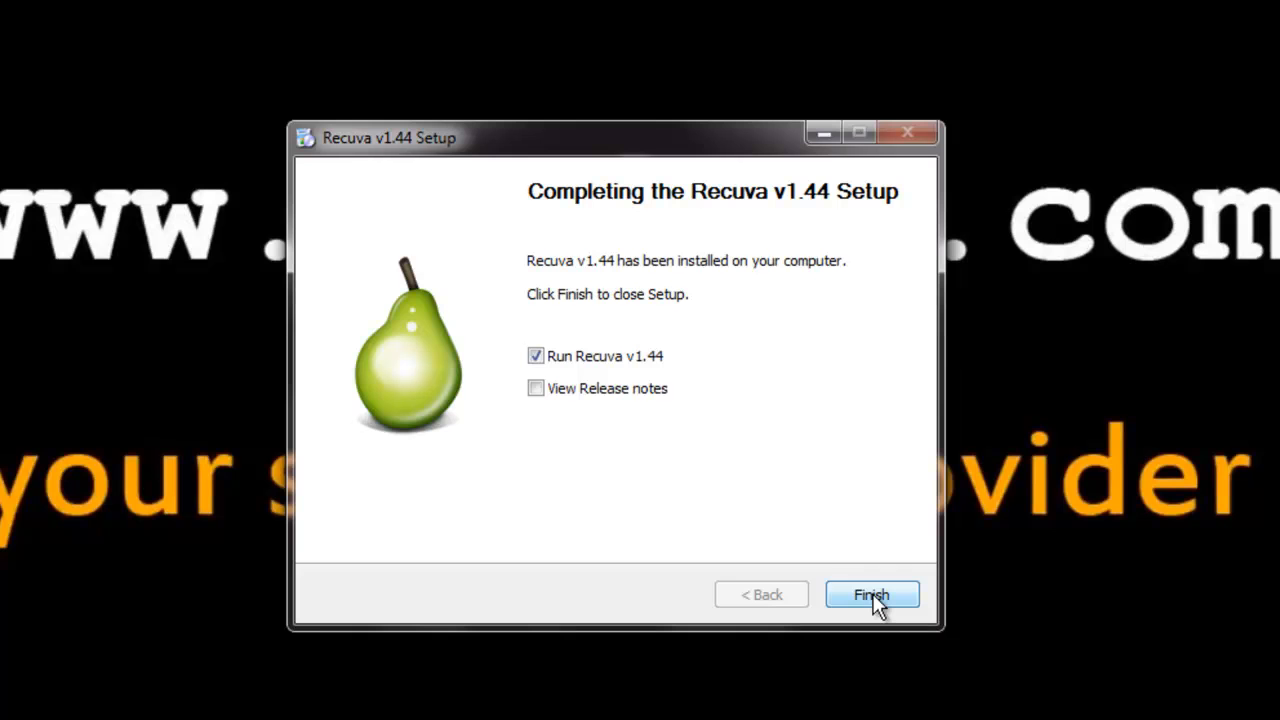
pyautogui.click(872, 594)
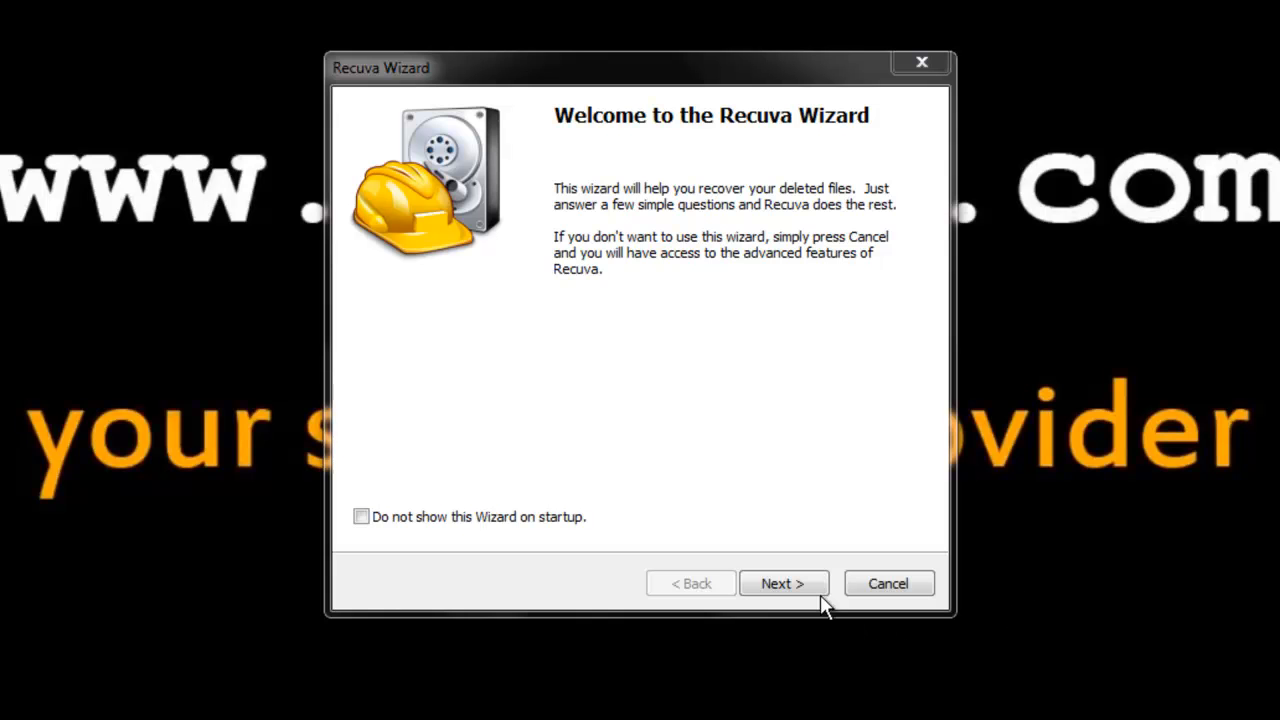
# Choose the 'Other' file type in the wizard and advance to the ready-to-search page.
pyautogui.click(784, 584)
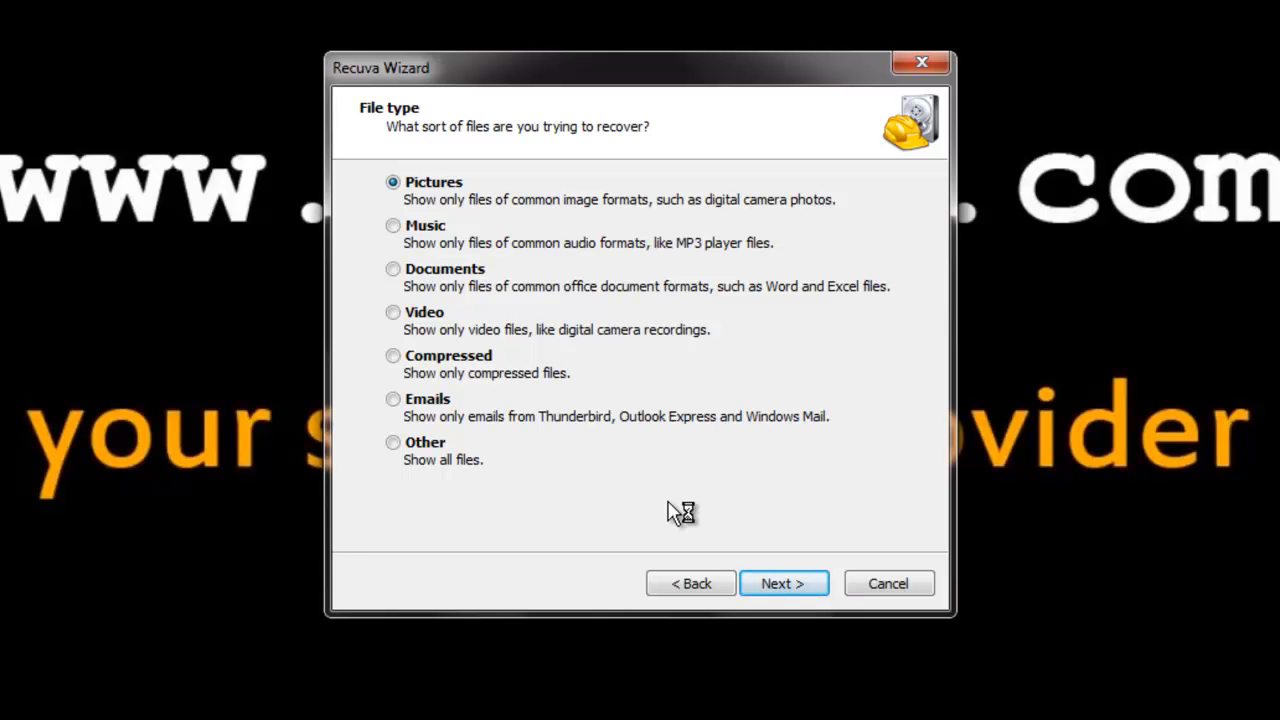
pyautogui.moveTo(576, 502)
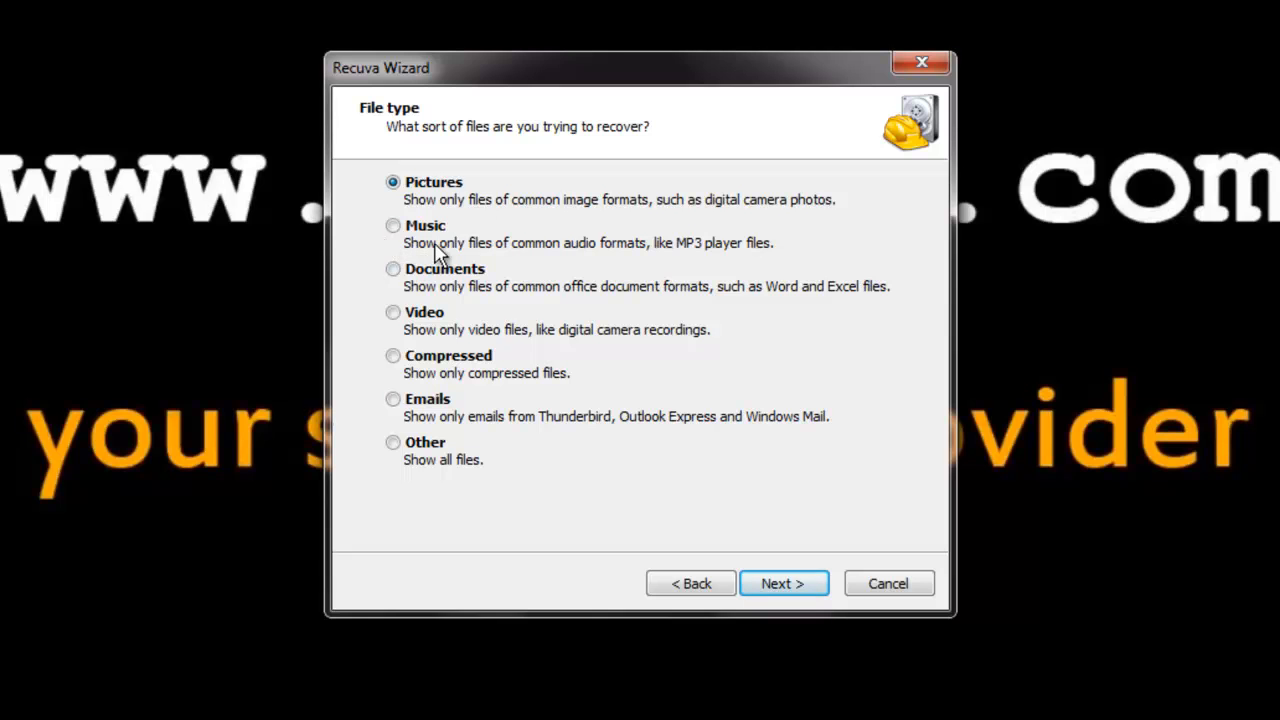
pyautogui.moveTo(472, 376)
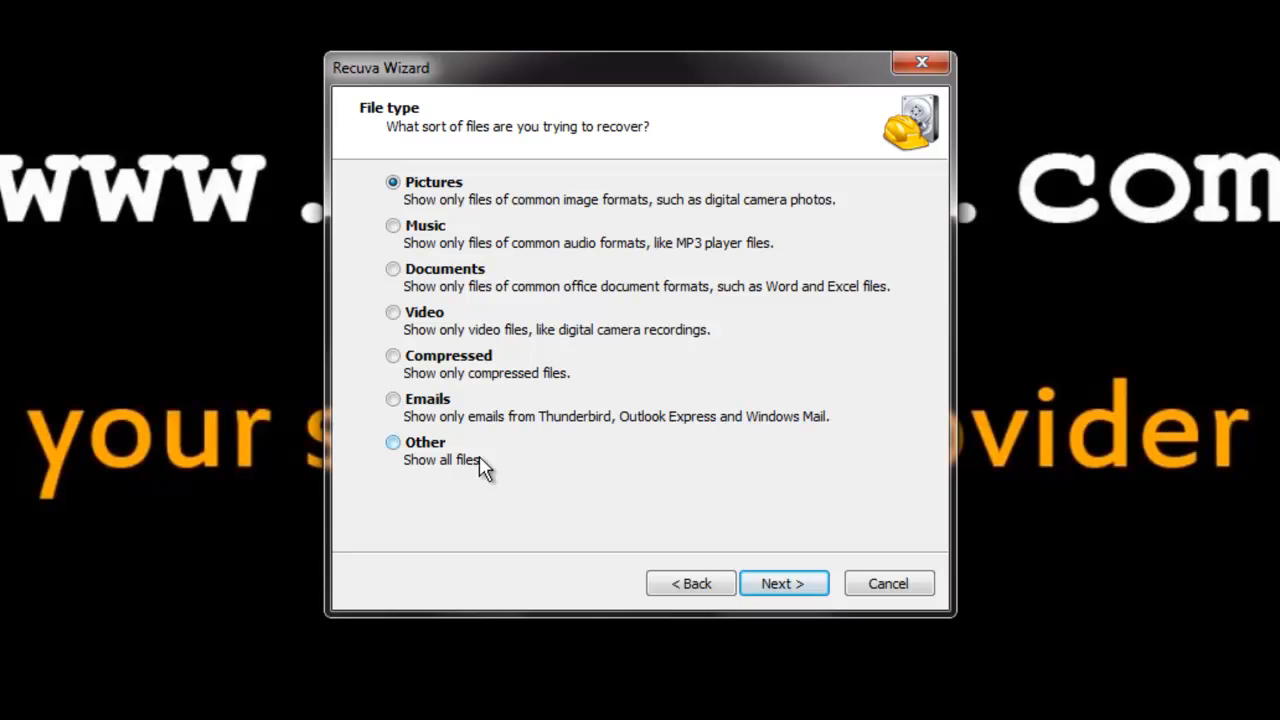
pyautogui.click(392, 442)
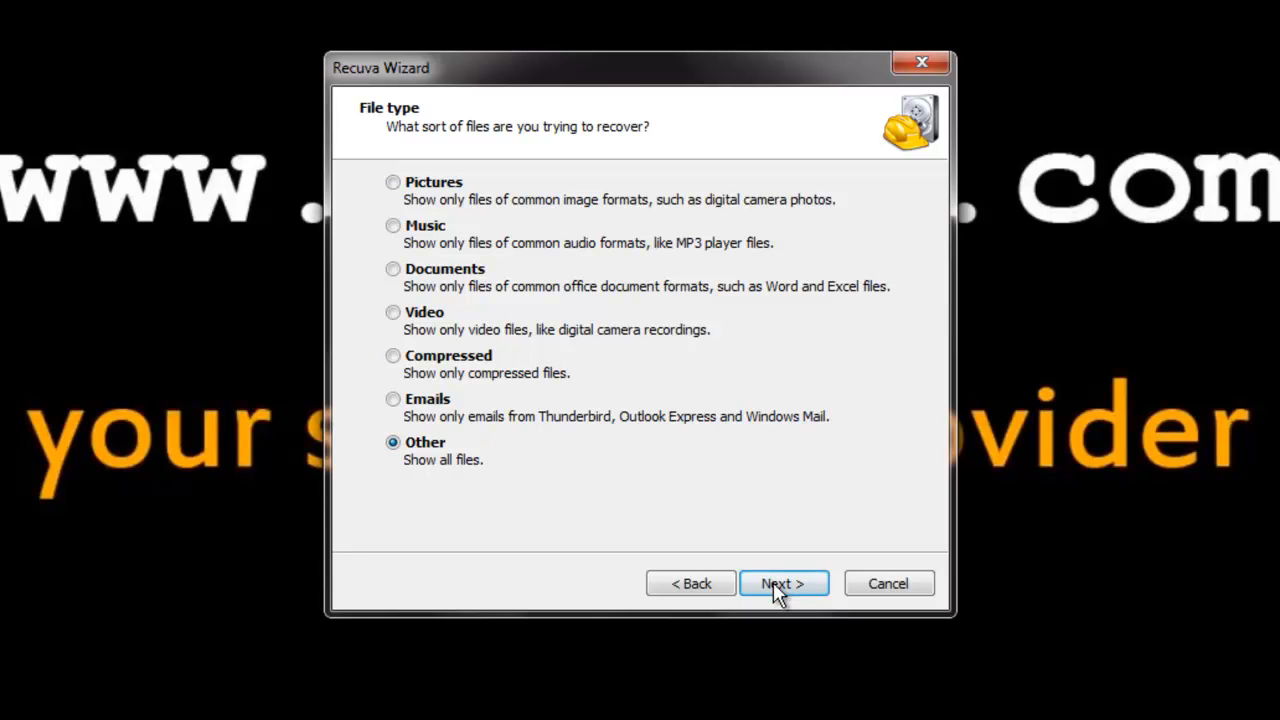
pyautogui.click(784, 584)
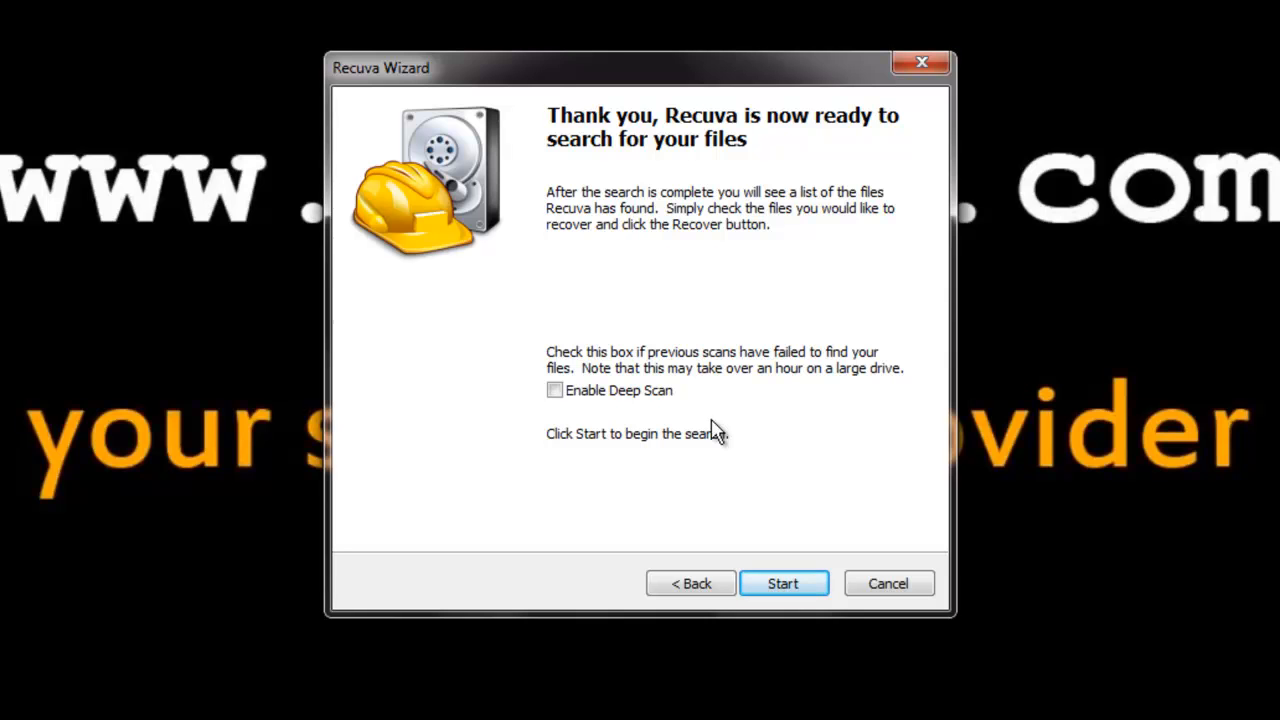
pyautogui.moveTo(558, 376)
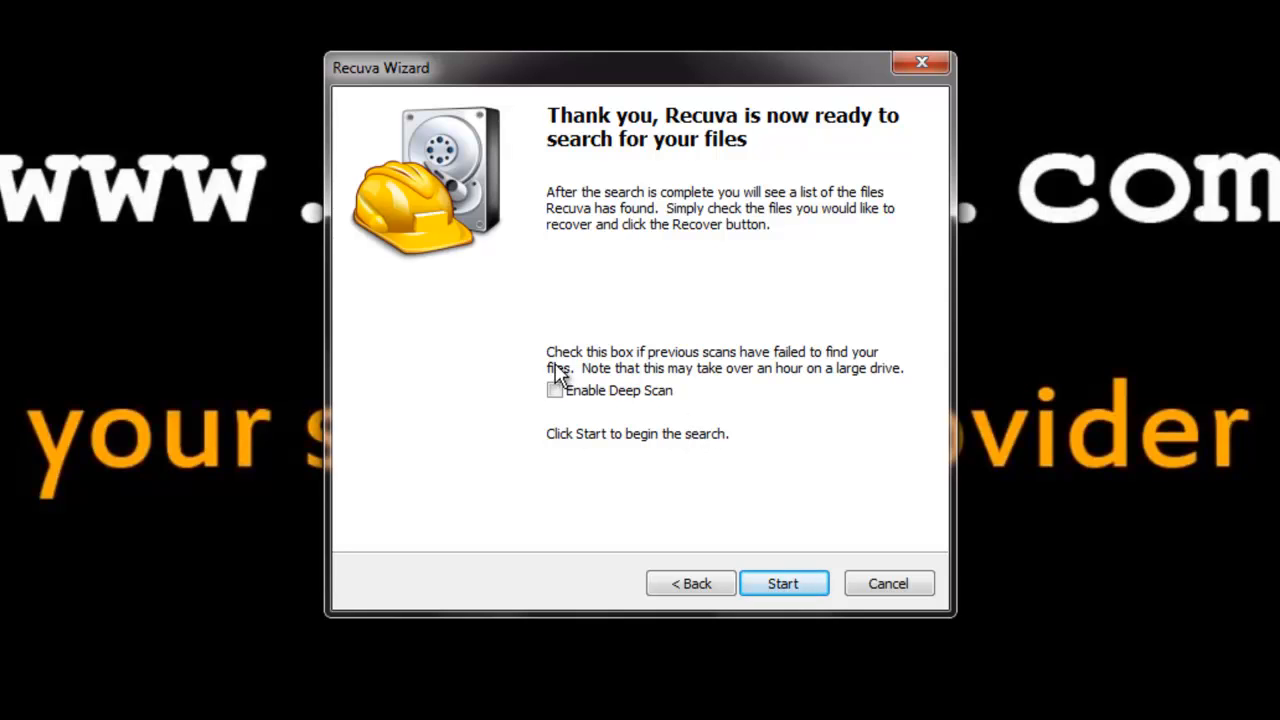
pyautogui.moveTo(716, 384)
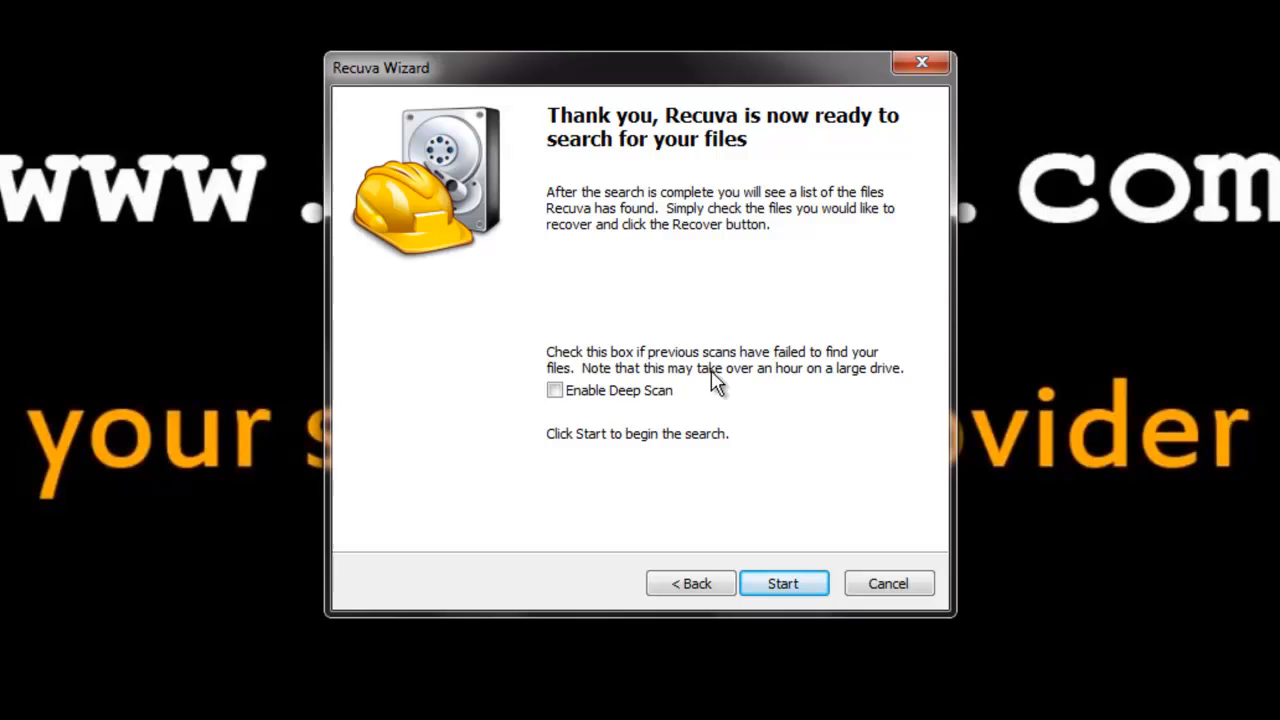
pyautogui.moveTo(800, 390)
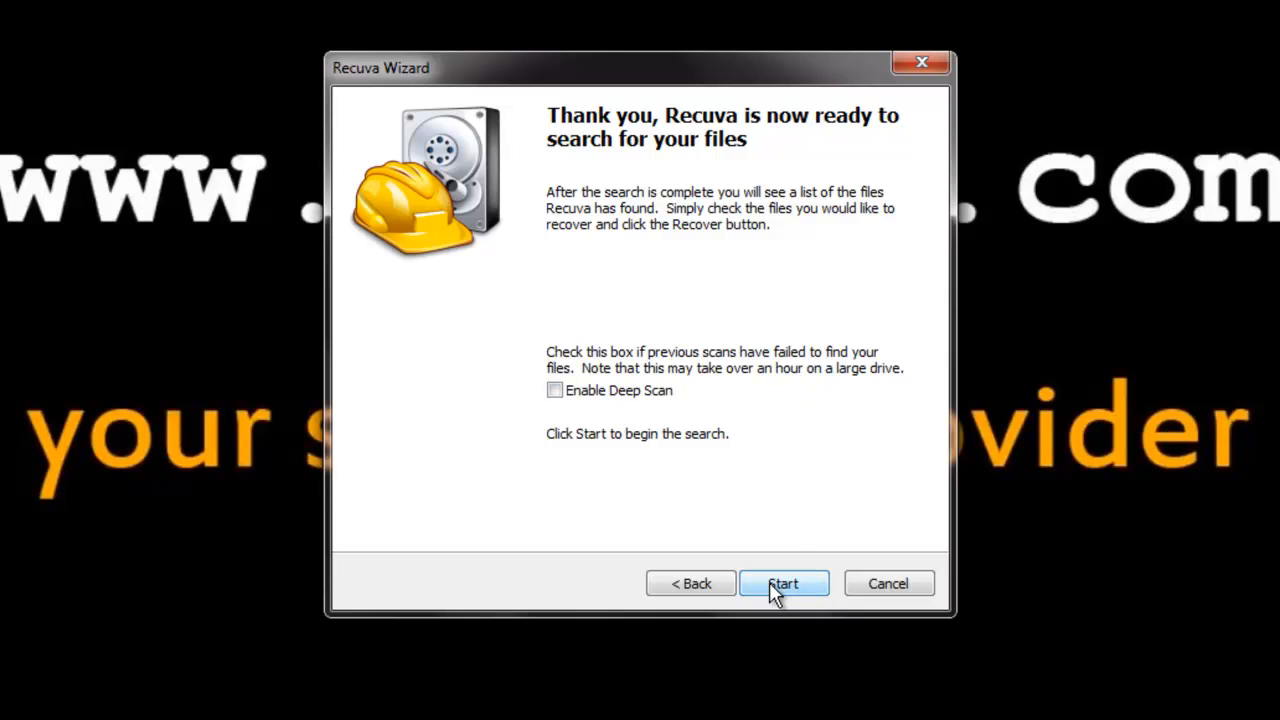
# Start the scan and tick eset_nodav4_267_10cht_x64.ini among the 8,072 found files.
pyautogui.click(784, 584)
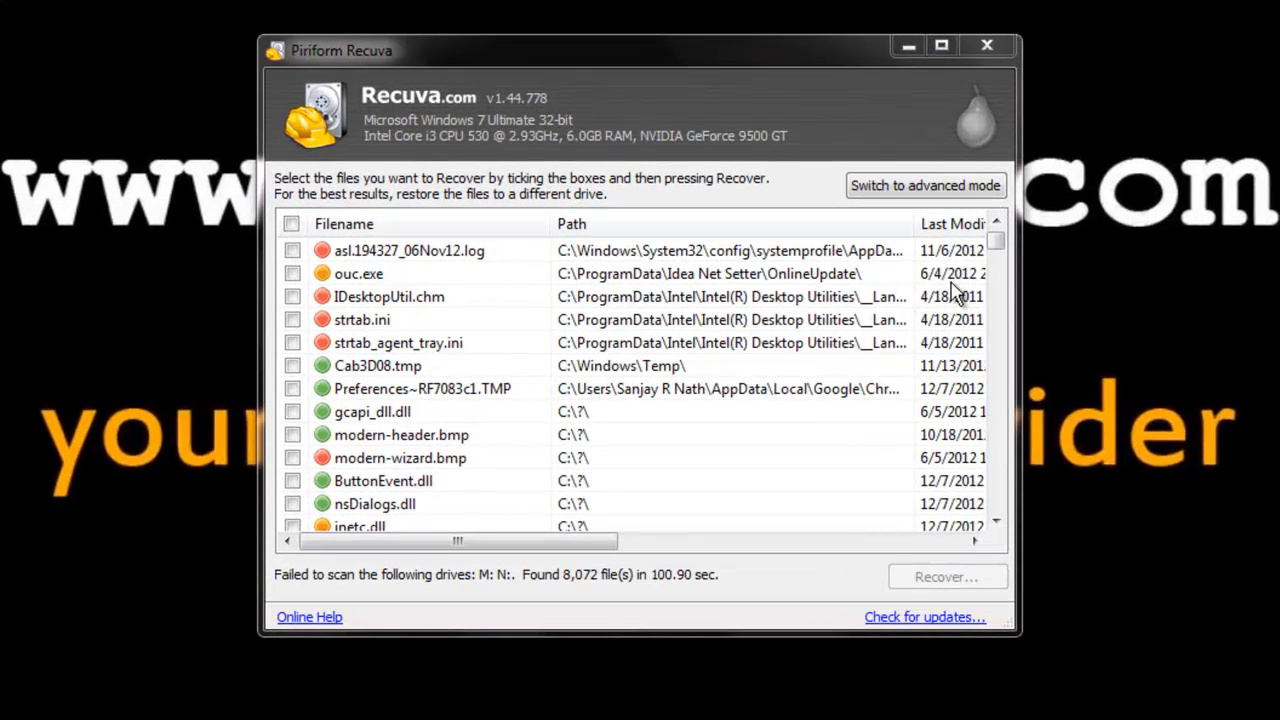
pyautogui.scroll(-3)
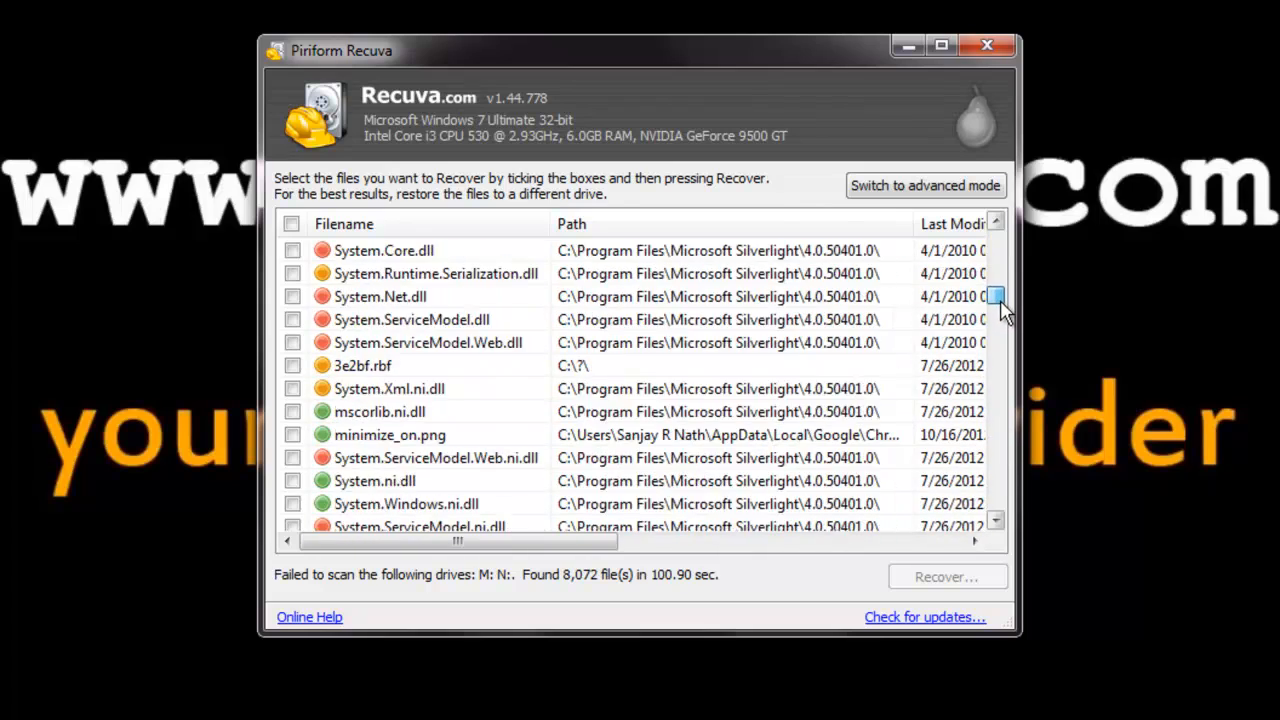
pyautogui.moveTo(996, 296); pyautogui.dragTo(996, 320)
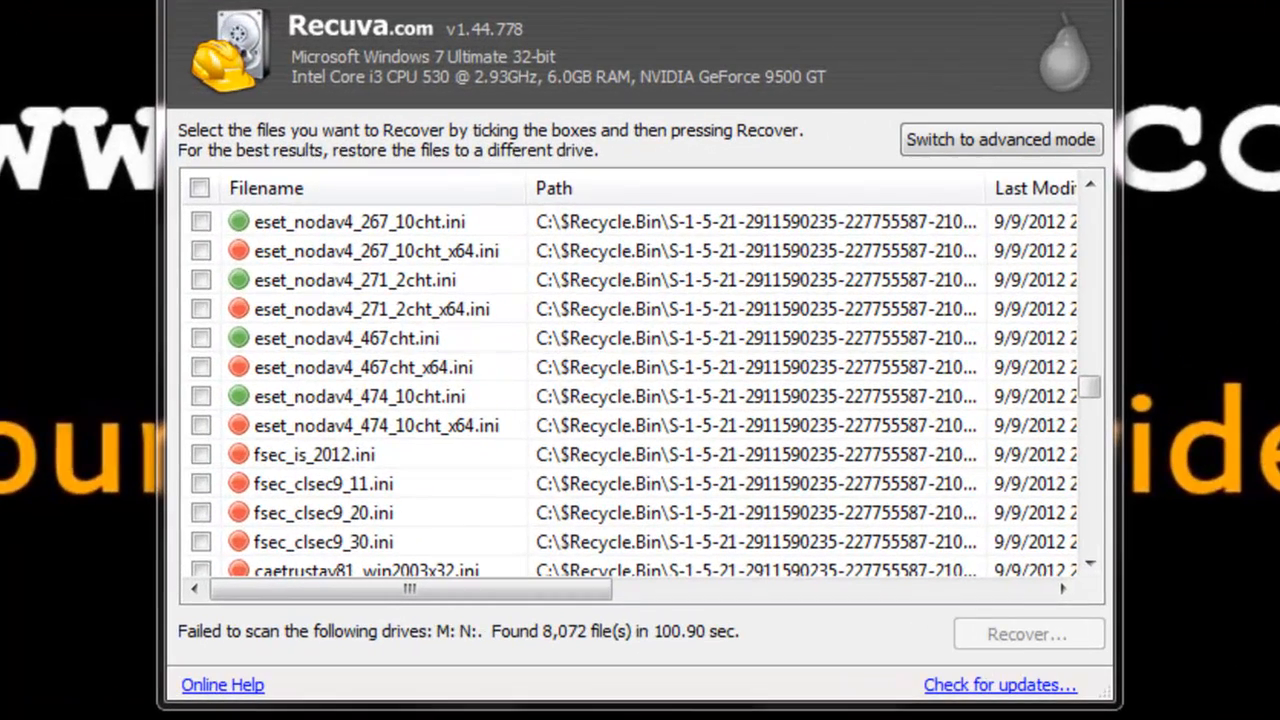
pyautogui.click(200, 252)
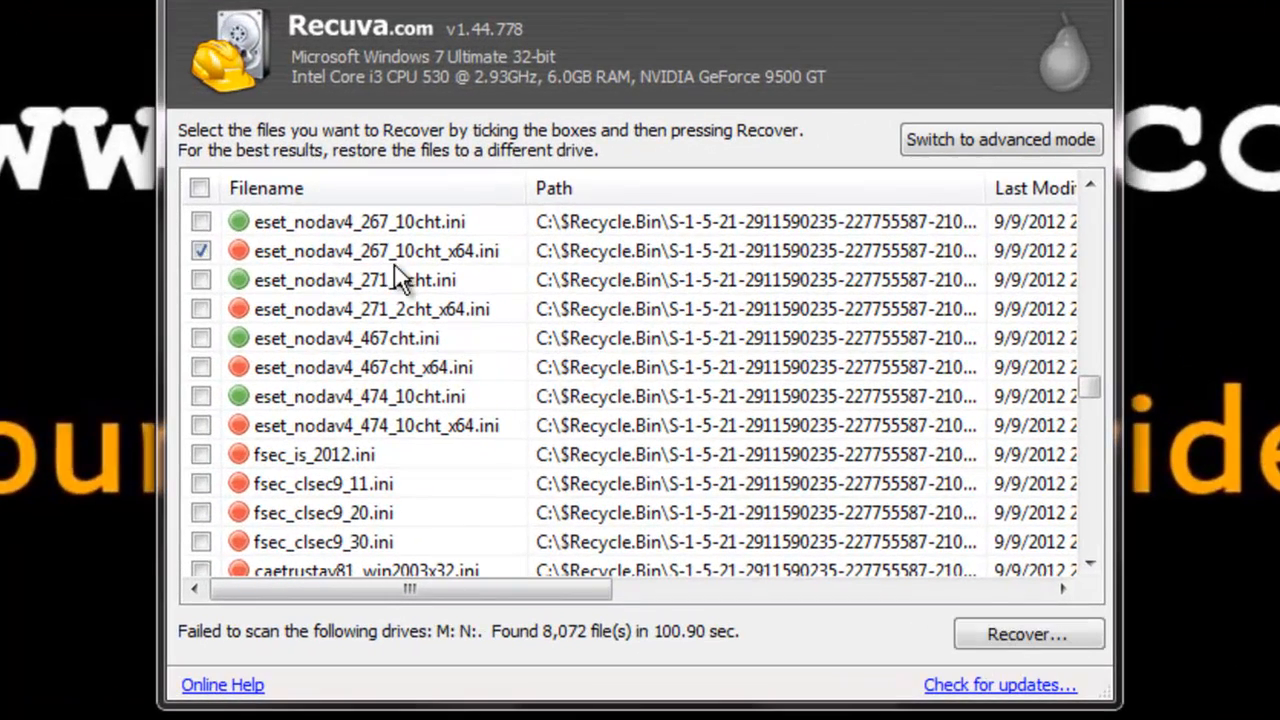
pyautogui.moveTo(1028, 634)
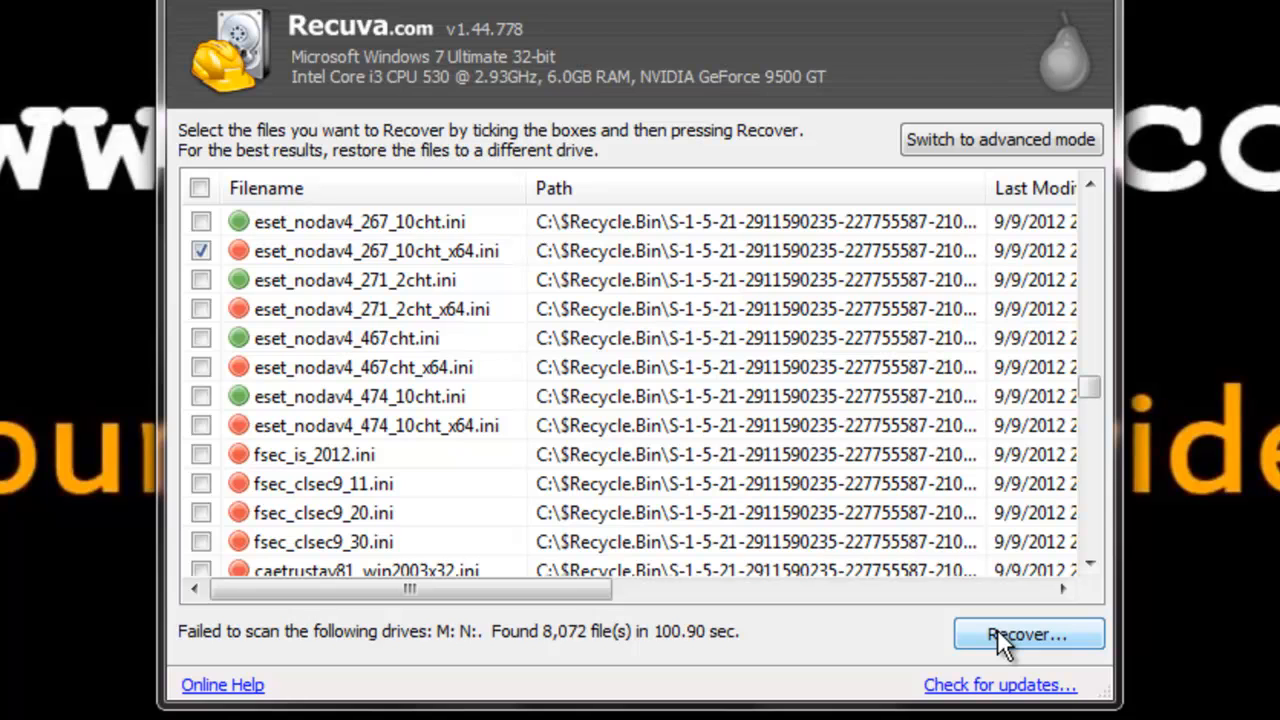